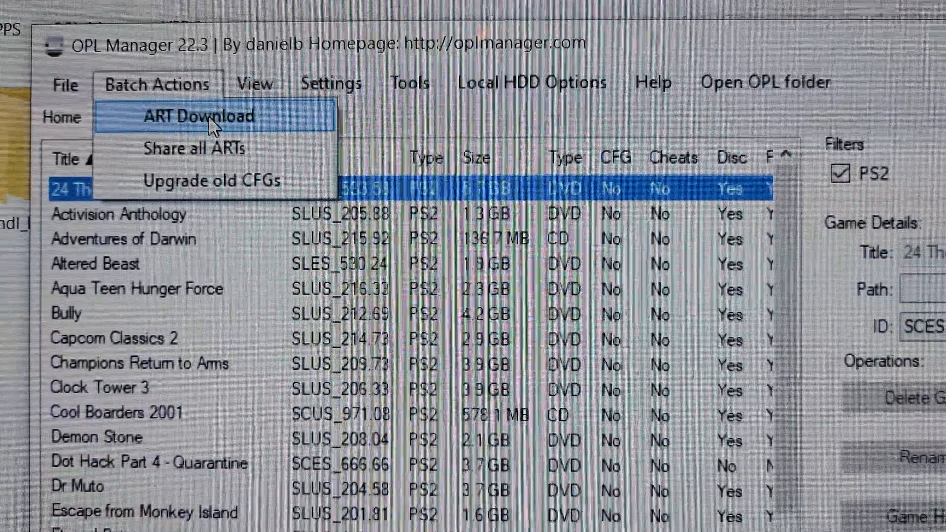
Run the batch ART Download with Cover, Back Cover, Disc and Spine for all 70 games.
{"action": "left_click", "coordinate": [201, 117]}
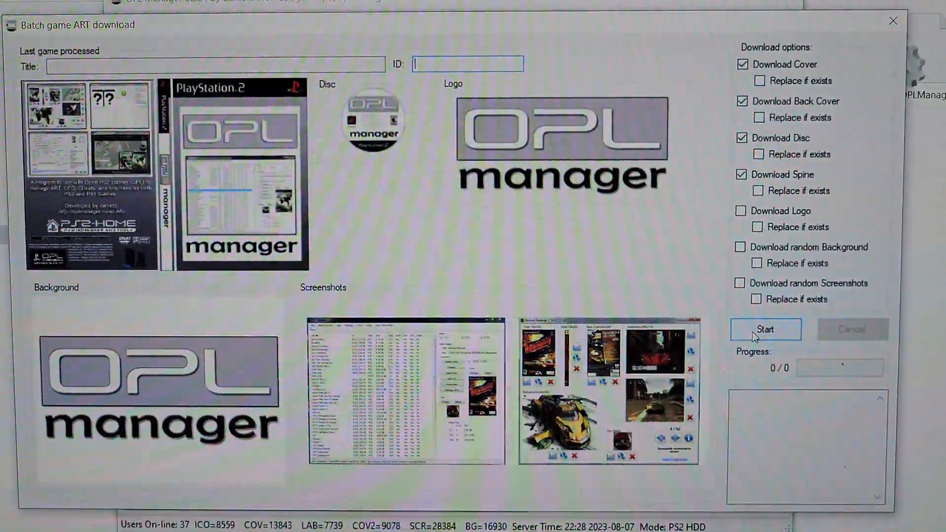
{"action": "left_click", "coordinate": [765, 329]}
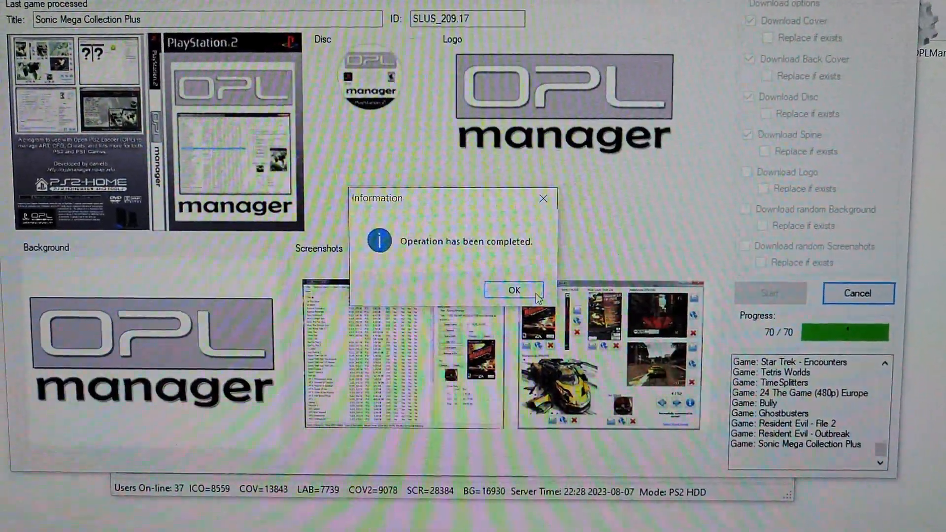
{"action": "left_click", "coordinate": [513, 290]}
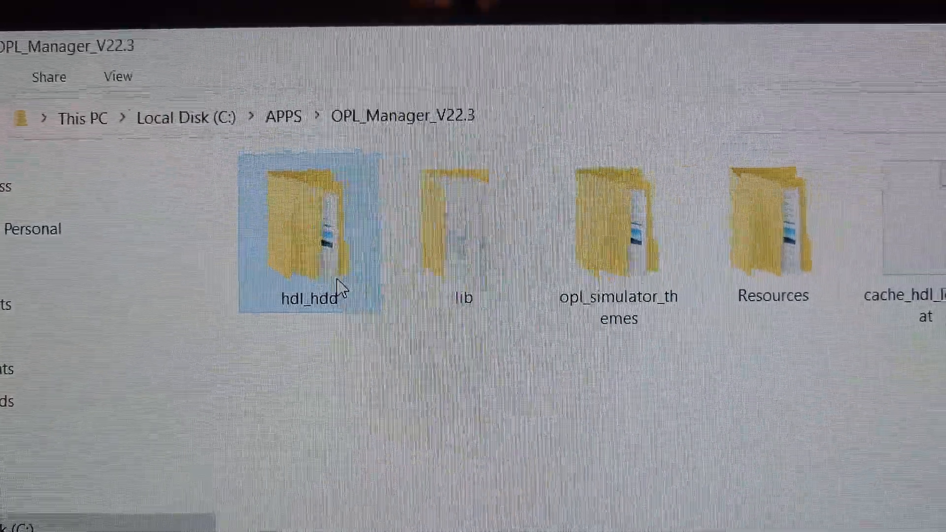
Browse into hdl_hdd and its ART folder of downloaded game art.
{"action": "double_click", "coordinate": [309, 229]}
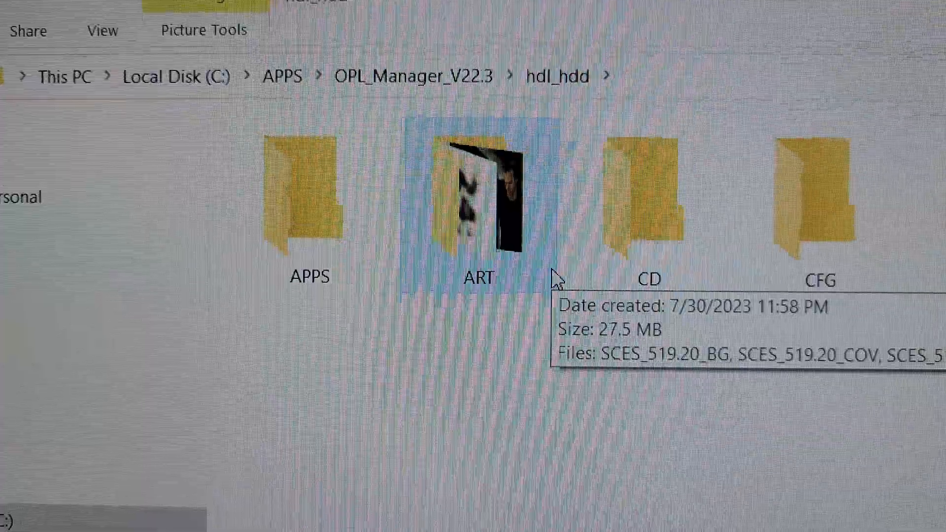
{"action": "double_click", "coordinate": [478, 188]}
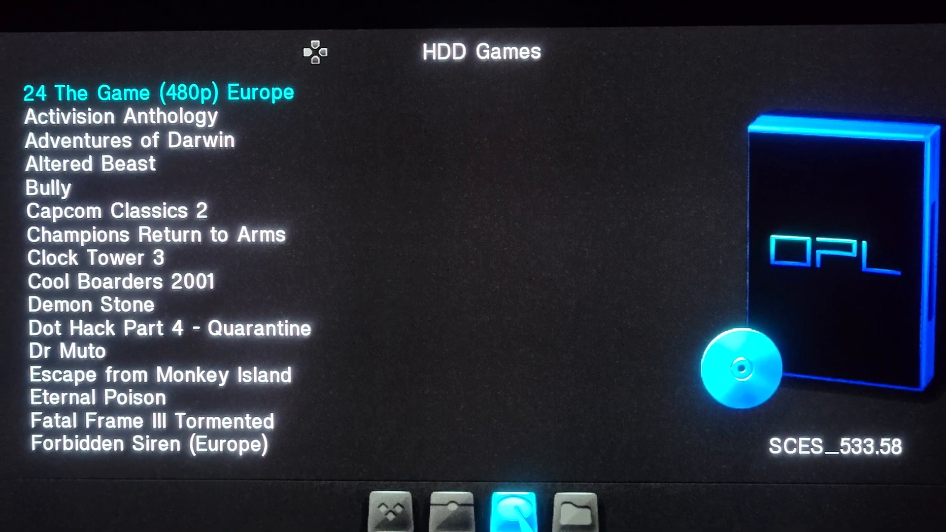
{"action": "key", "text": "down"}
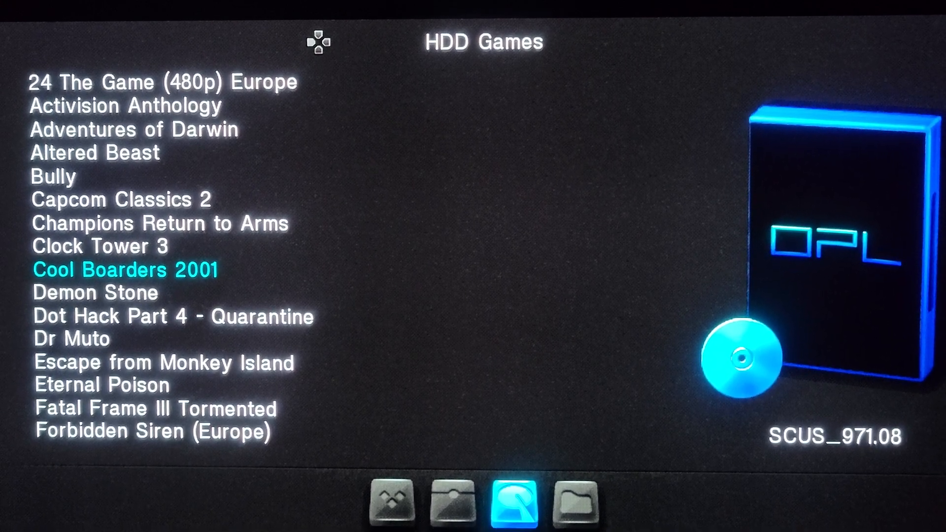
{"action": "key", "text": "down"}
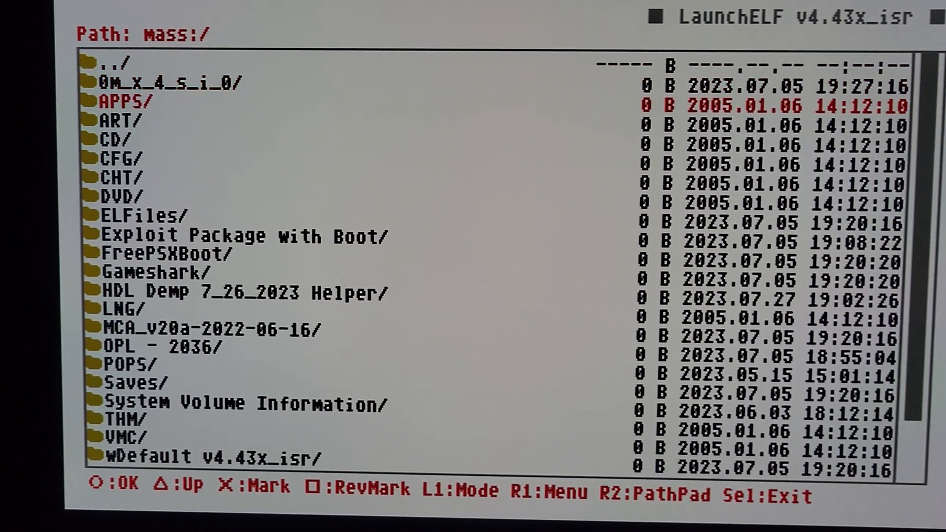
Enter mass:/ART/ and scroll through the cover, icon and label files to copy.
{"action": "key", "text": "down"}
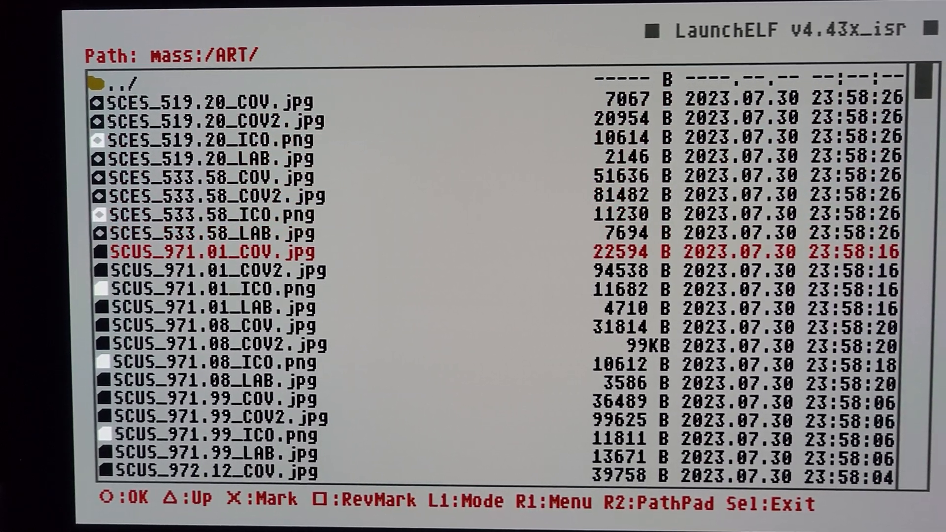
{"action": "scroll", "scroll_direction": "down", "scroll_amount": 3}
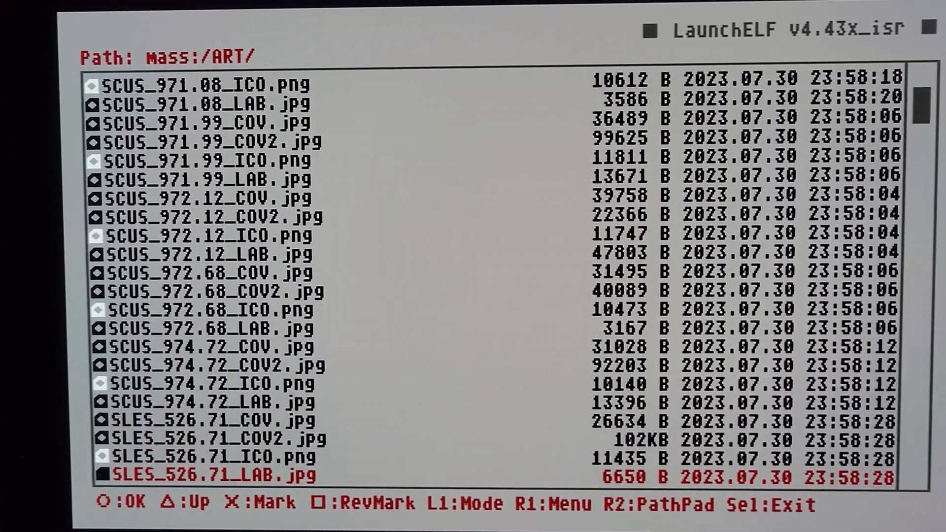
{"action": "scroll", "scroll_direction": "down", "scroll_amount": 3}
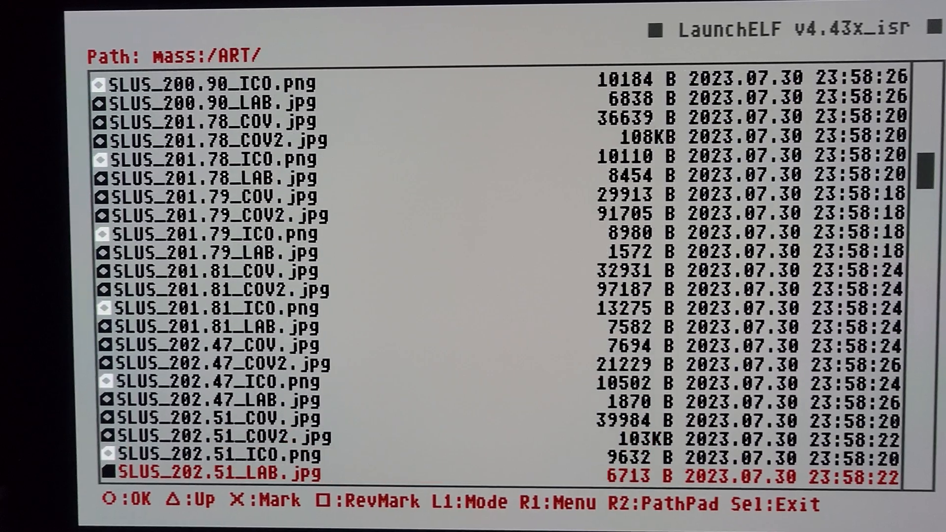
{"action": "scroll", "scroll_direction": "down", "scroll_amount": 3}
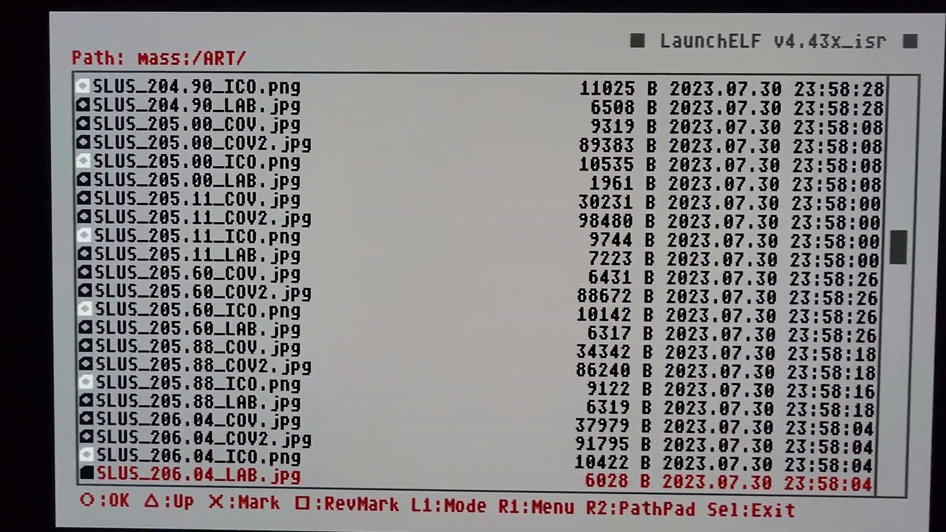
{"action": "scroll", "scroll_direction": "down", "scroll_amount": 3}
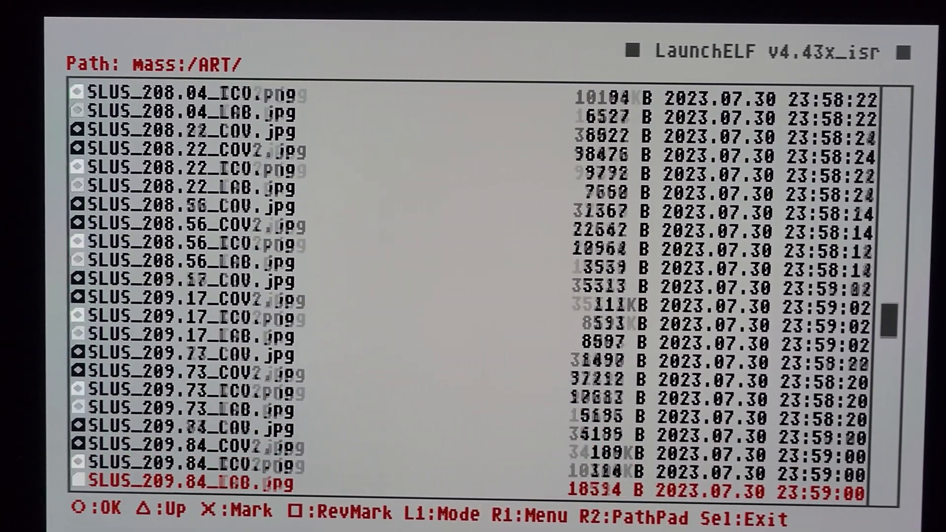
{"action": "scroll", "scroll_direction": "down", "scroll_amount": 3}
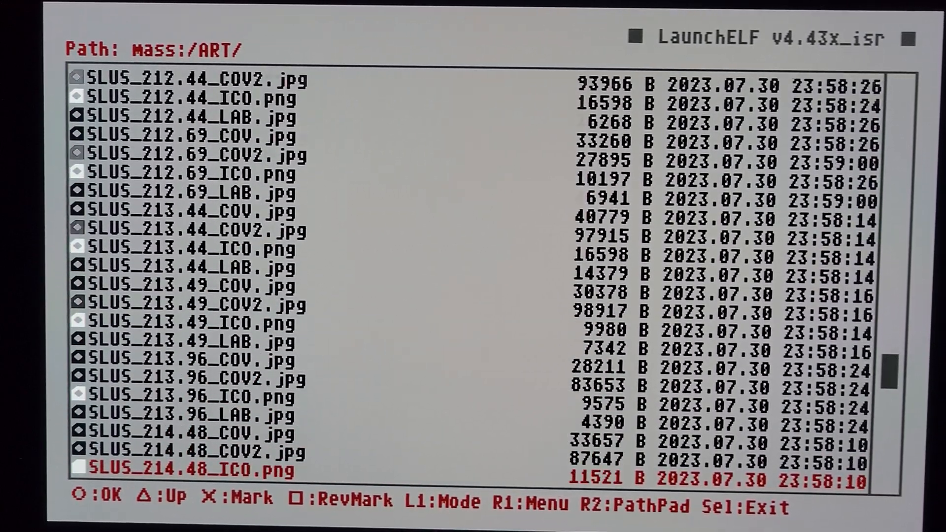
{"action": "scroll", "scroll_direction": "down", "scroll_amount": 3}
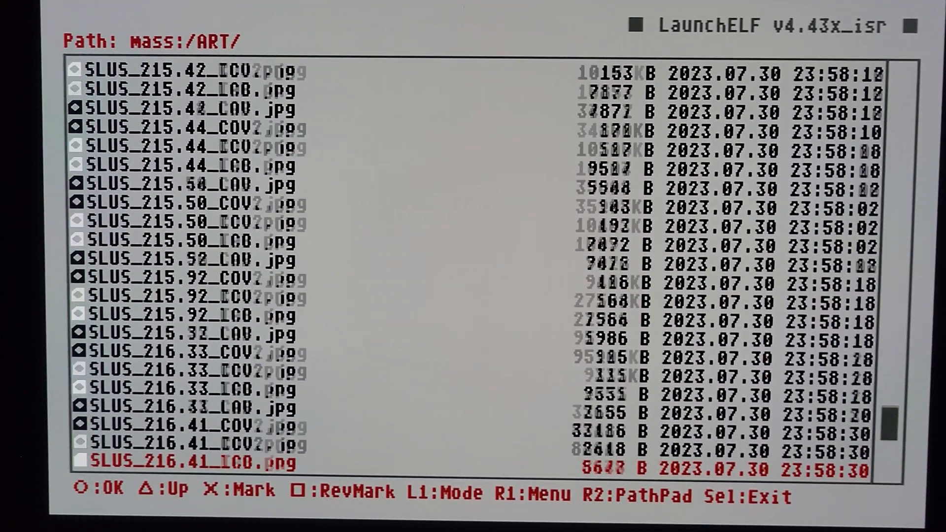
{"action": "scroll", "scroll_direction": "down", "scroll_amount": 3}
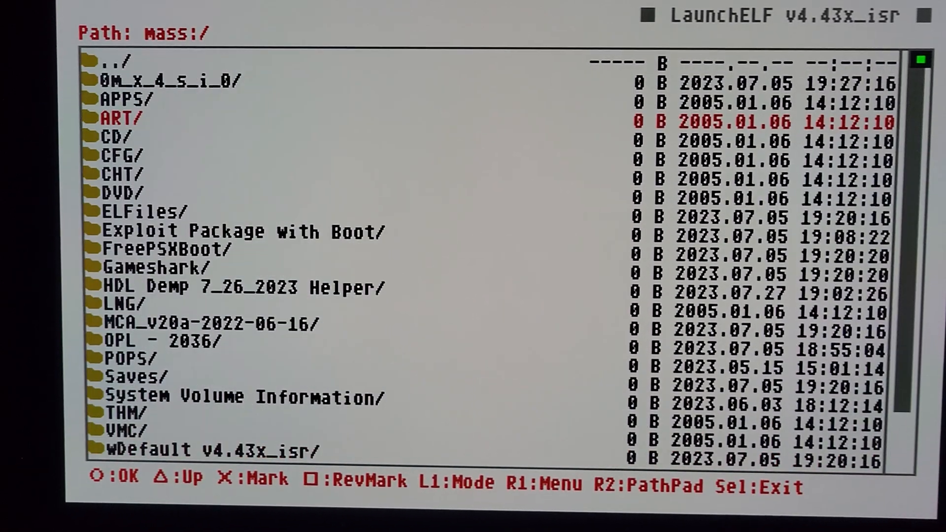
Navigate from the device list into hdd0:/+OPL/ART/ on the PS2 hard drive.
{"action": "key", "text": "triangle"}
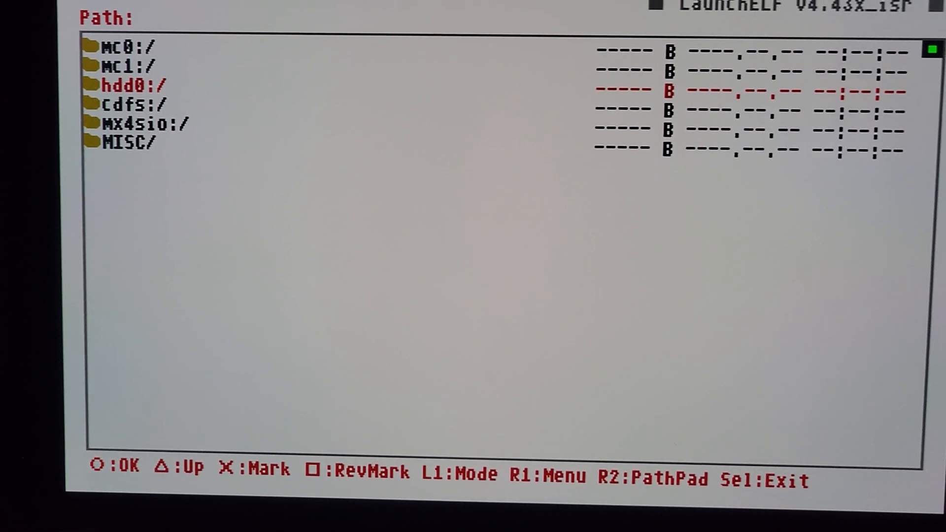
{"action": "left_click", "coordinate": [131, 85]}
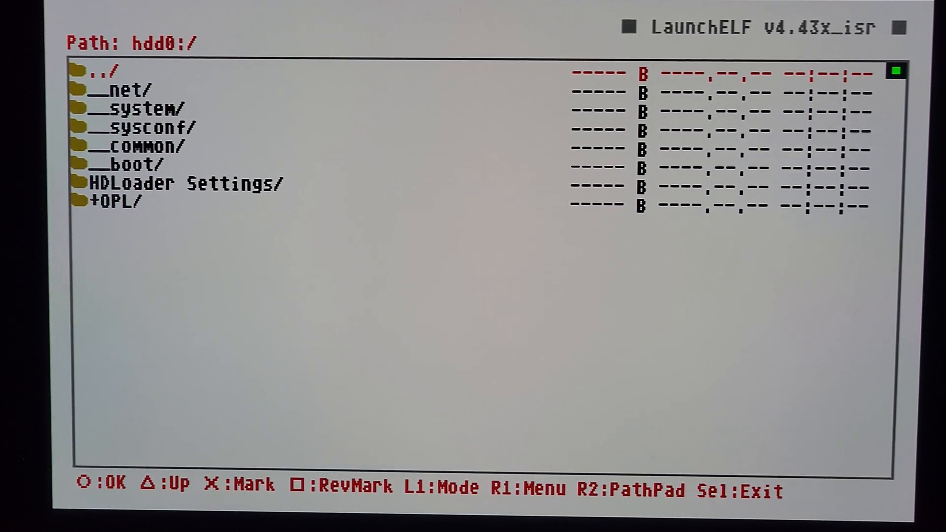
{"action": "key", "text": "down"}
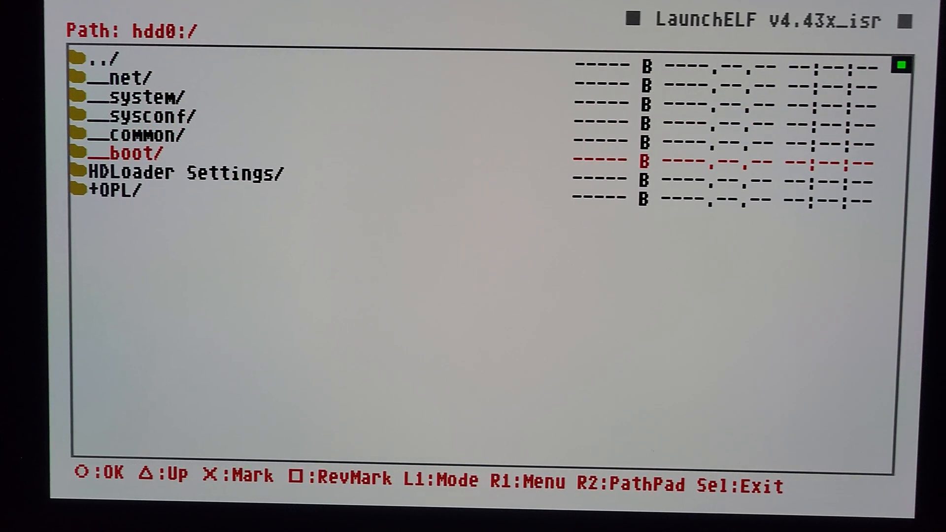
{"action": "key", "text": "Down"}
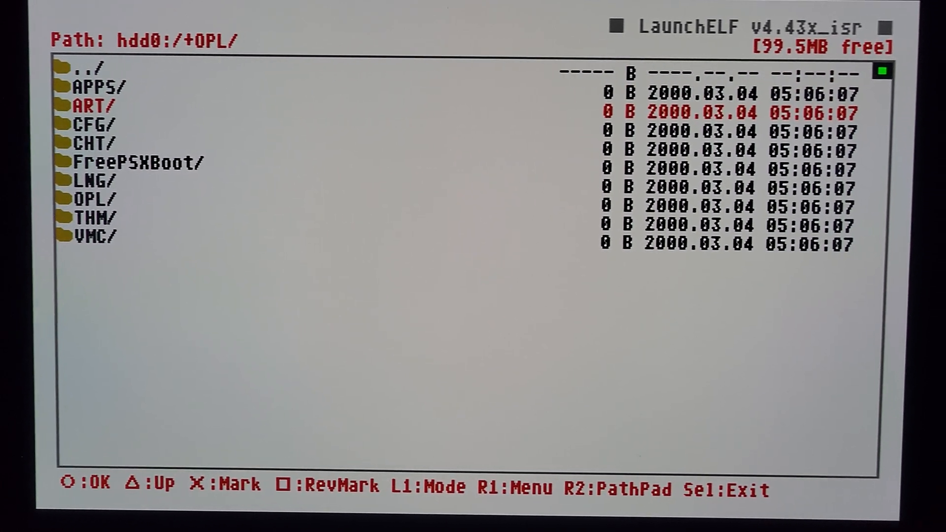
{"action": "left_click", "coordinate": [91, 112]}
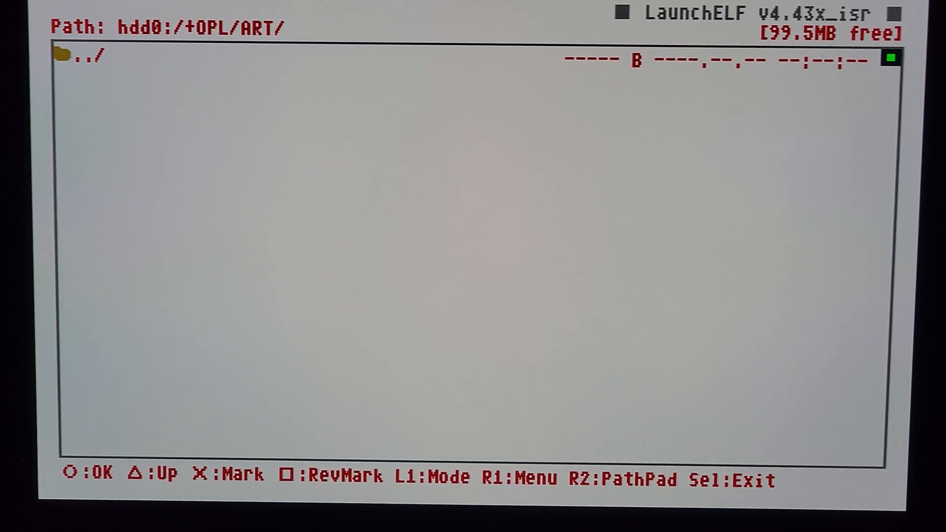
Paste the copied art files into the +OPL ART folder via the R1 menu.
{"action": "key", "text": "R1"}
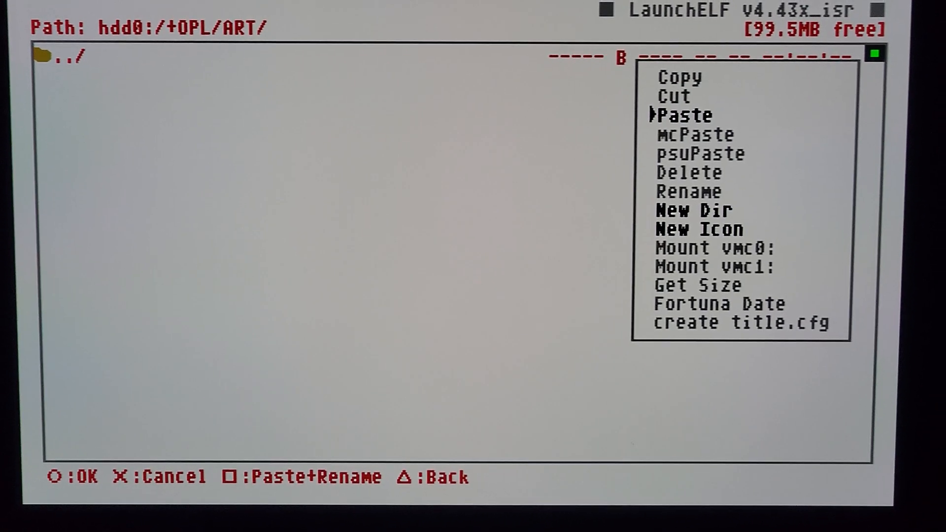
{"action": "left_click", "coordinate": [685, 115]}
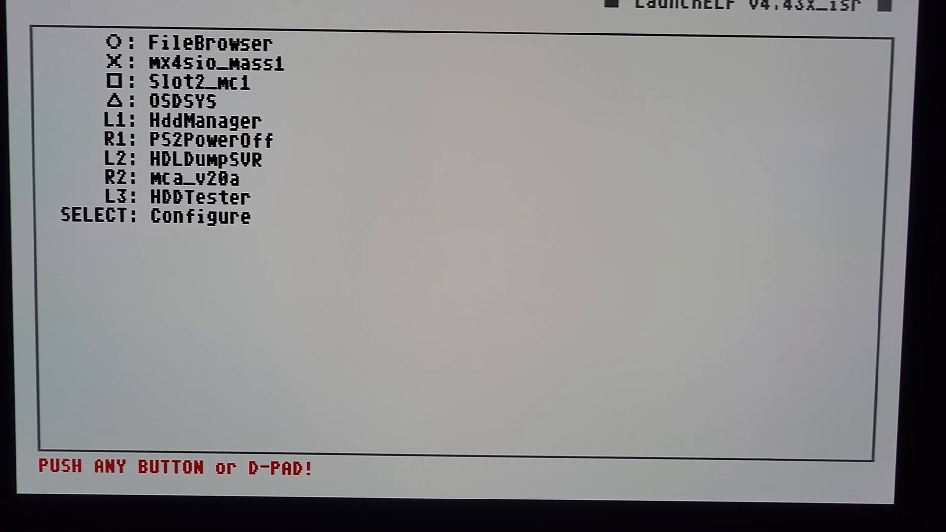
Enter the FileBrowser and scroll through the mc0:/ memory card listing.
{"action": "key", "text": "circle"}
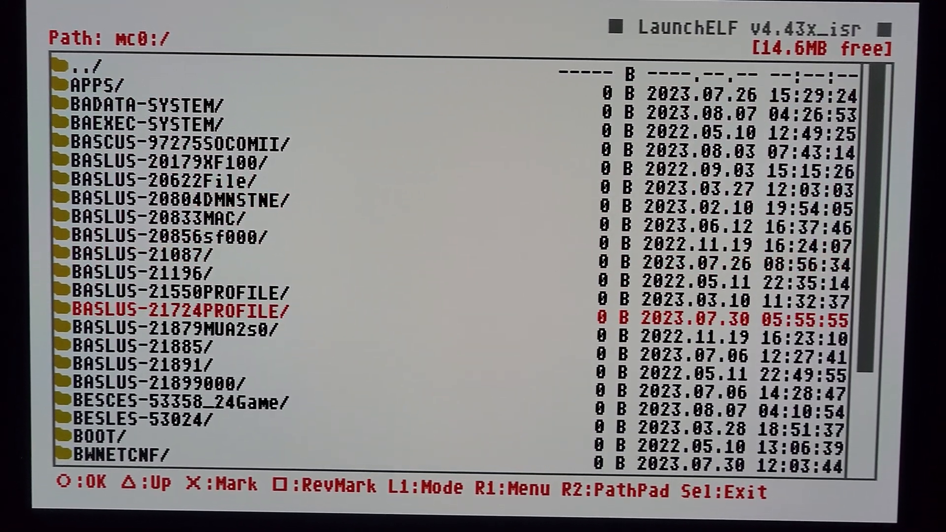
{"action": "scroll", "scroll_direction": "down", "scroll_amount": 3}
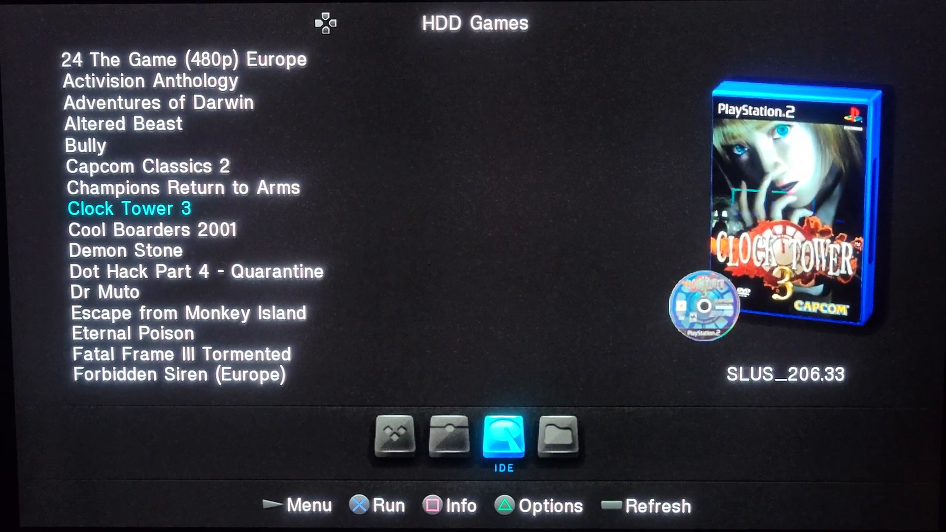
Scroll the HDD Games list past Network Adaptor Start-Up Disc v2 and Super Bust-A-Move to check covers.
{"action": "scroll", "scroll_direction": "down", "scroll_amount": 3}
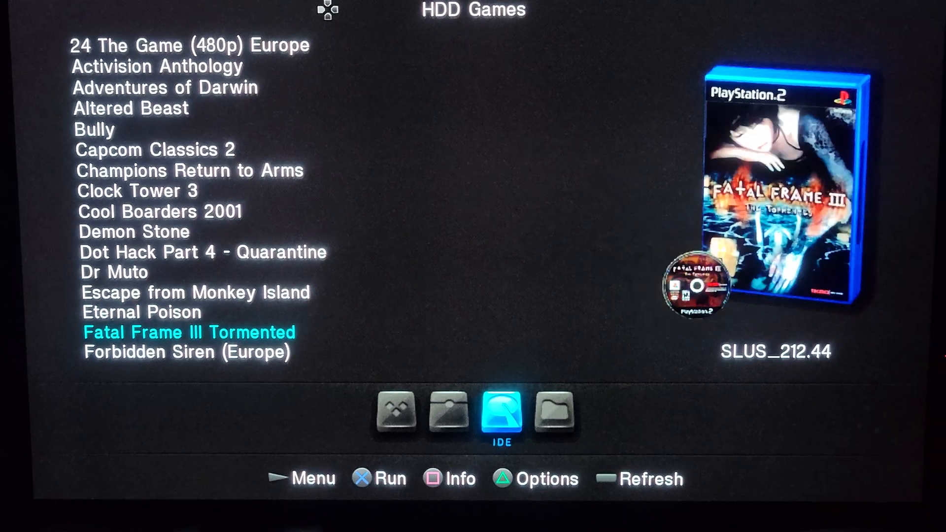
{"action": "scroll", "scroll_direction": "down", "scroll_amount": 3}
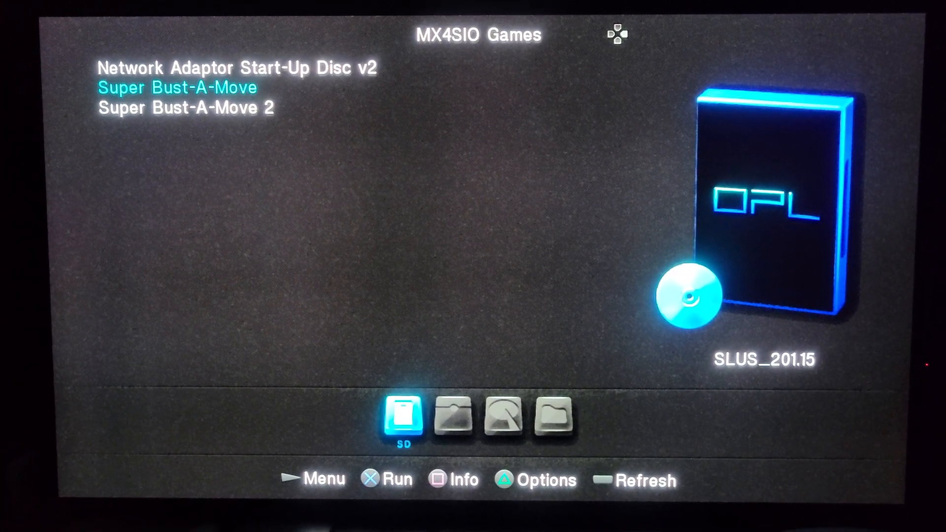
{"action": "key", "text": "up"}
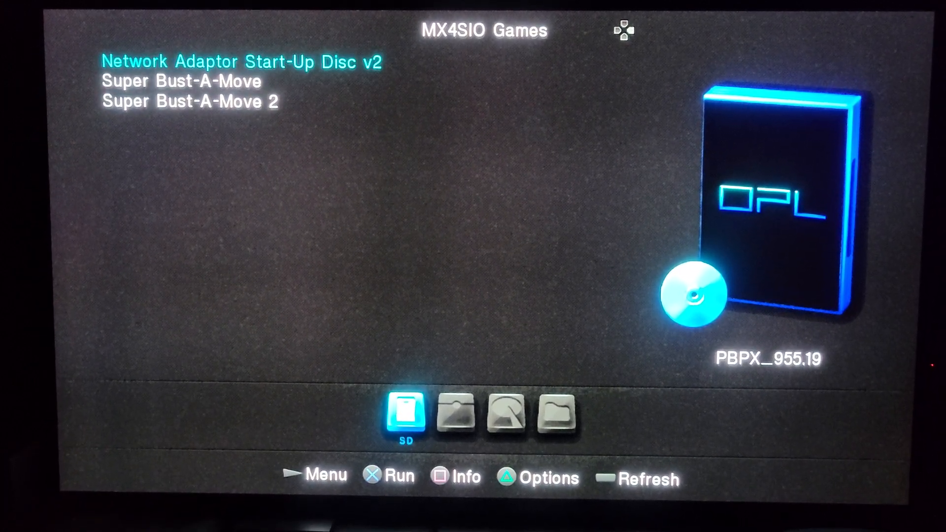
{"action": "key", "text": "Down"}
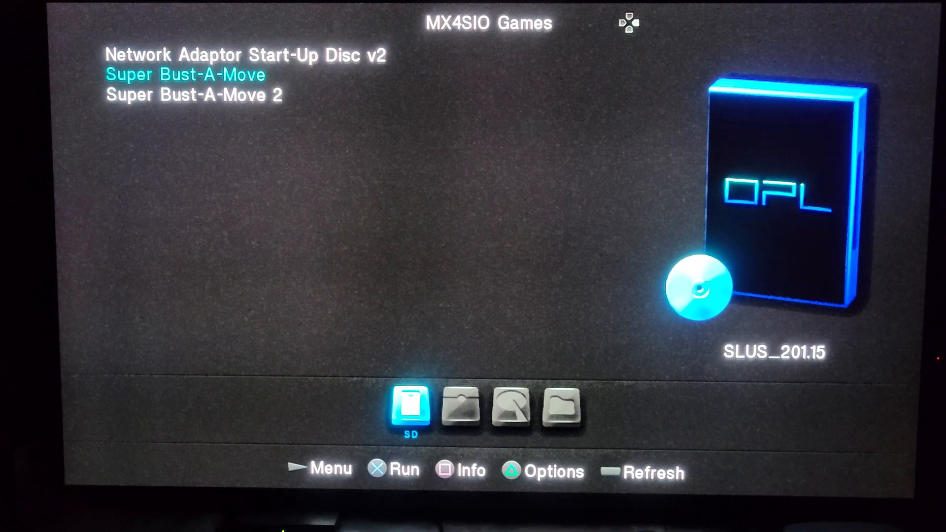